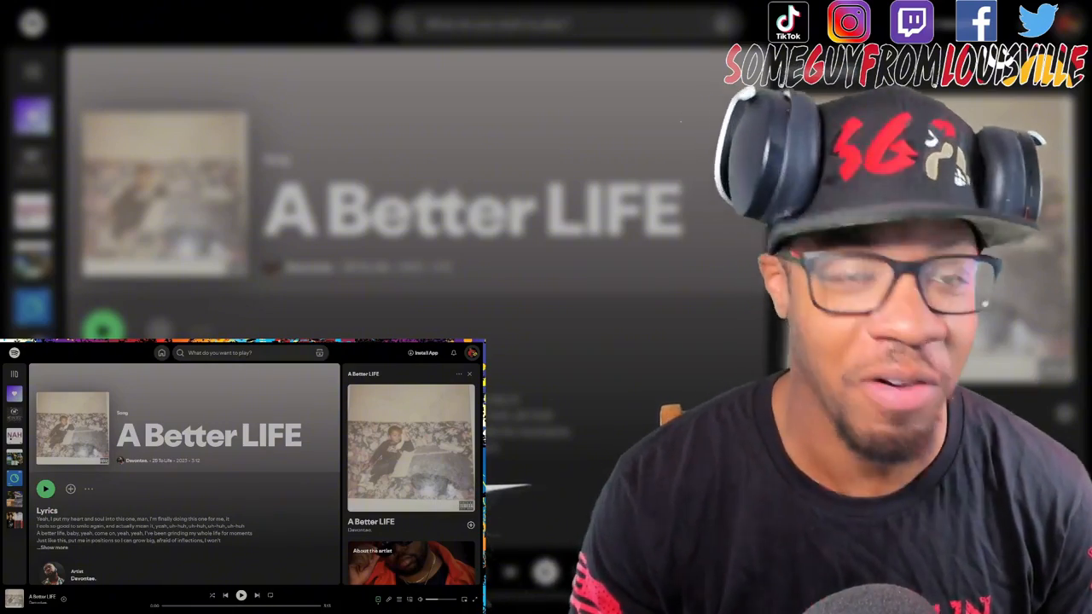
Start playback of Devontae's 'A Better LIFE' from its song page.
click(45, 489)
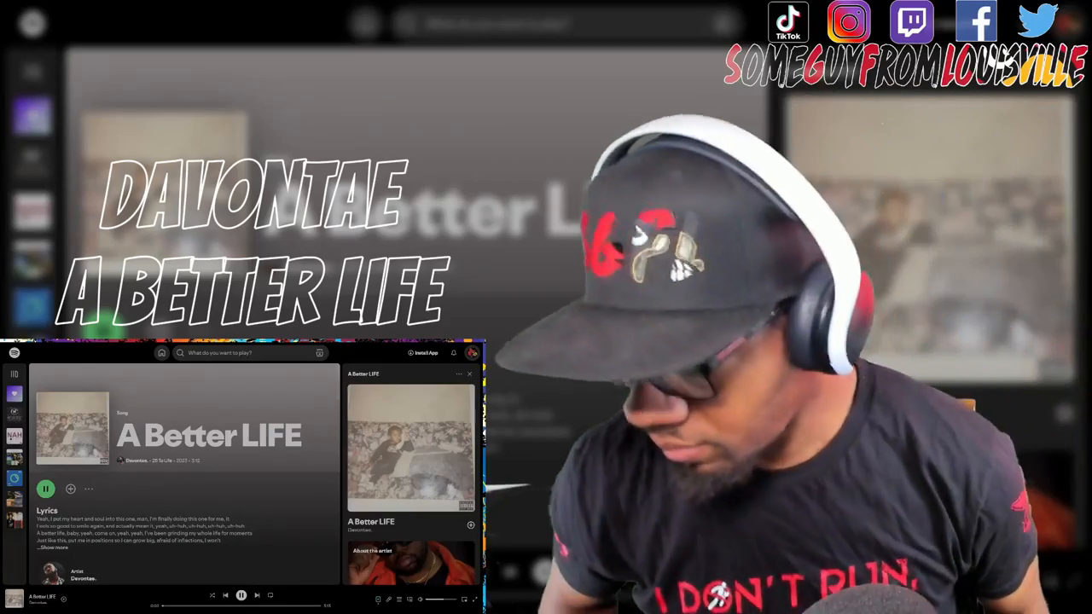